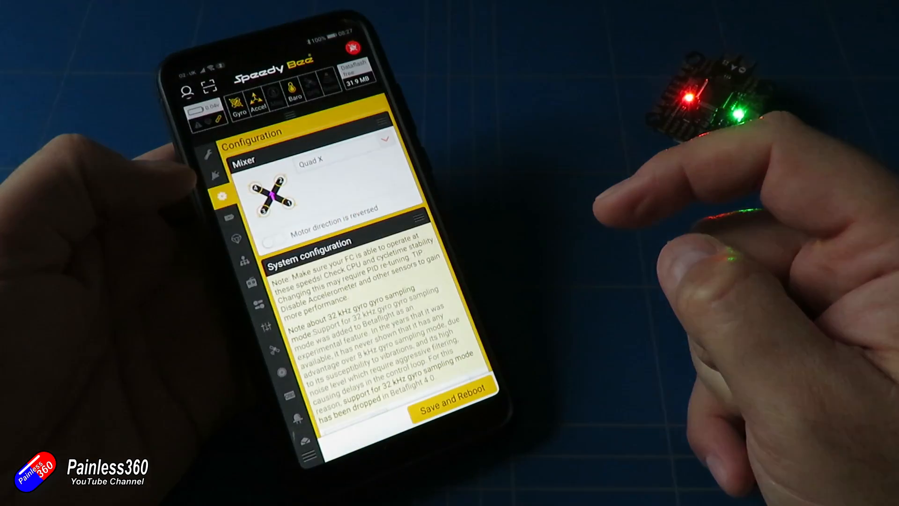
Show the Quad X mixer and system configuration page in the SpeedyBee app.
left_click(227, 215)
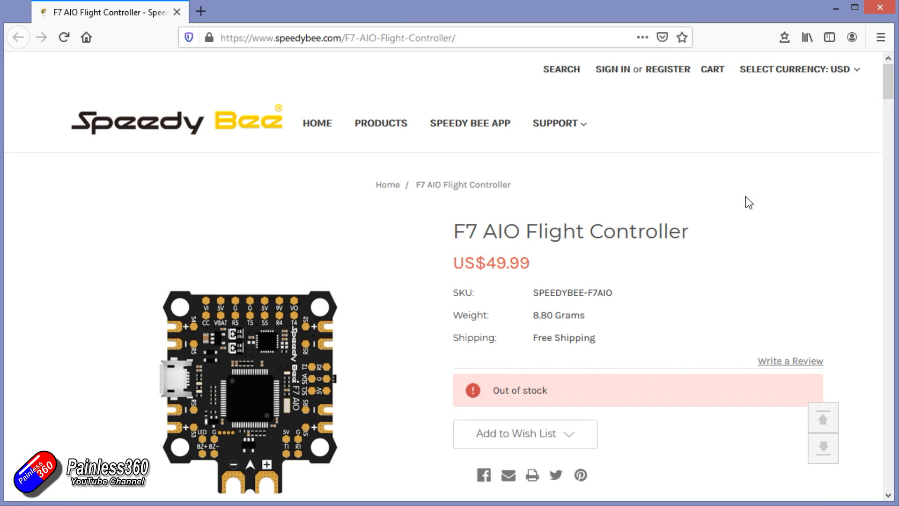
Scroll the F7 AIO product page past the 4-in-1 ESC diagrams to the high-current 5V/9V section.
double_click(557, 284)
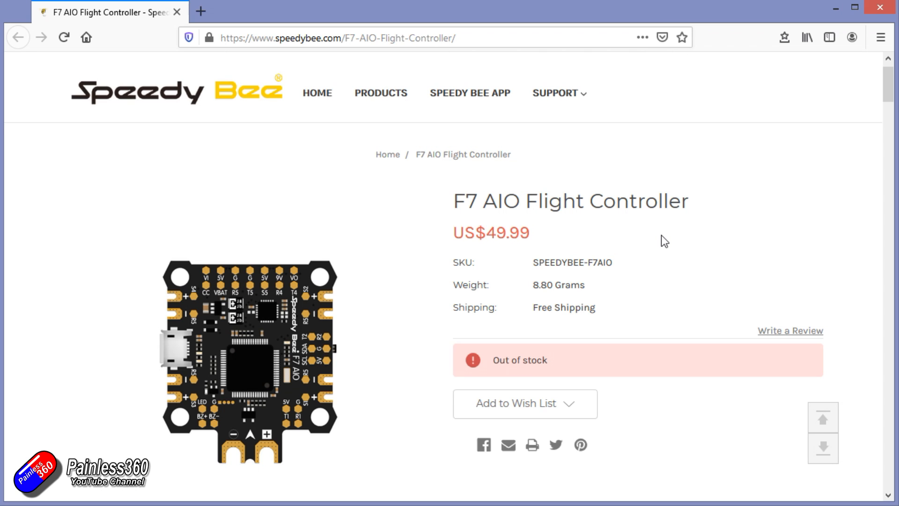
scroll("down", 3)
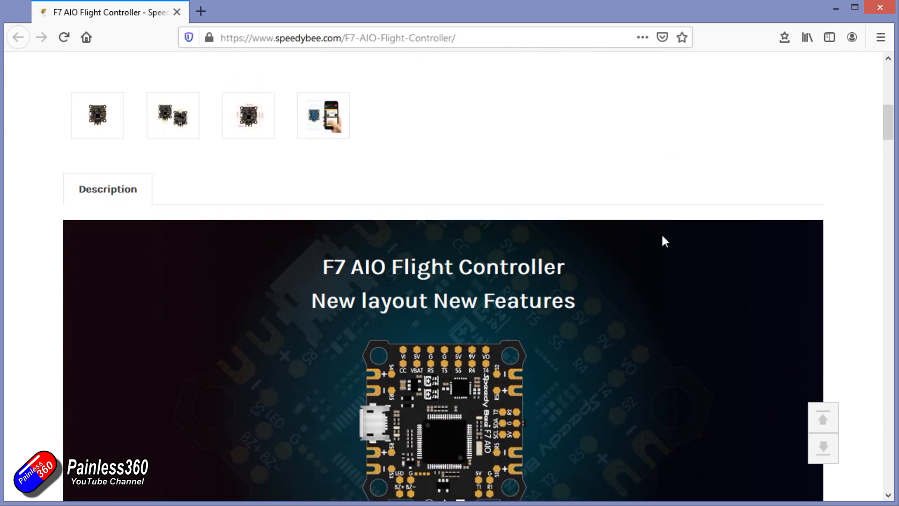
scroll("down", 3)
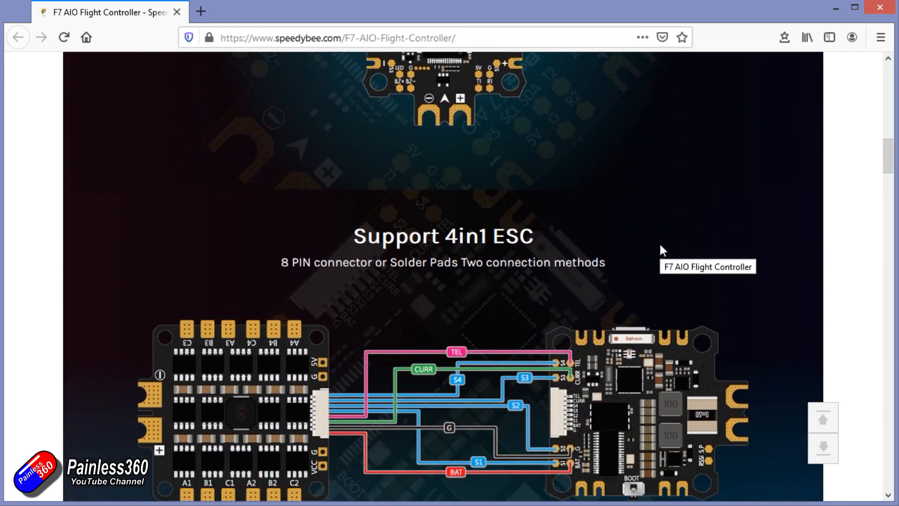
scroll("down", 3)
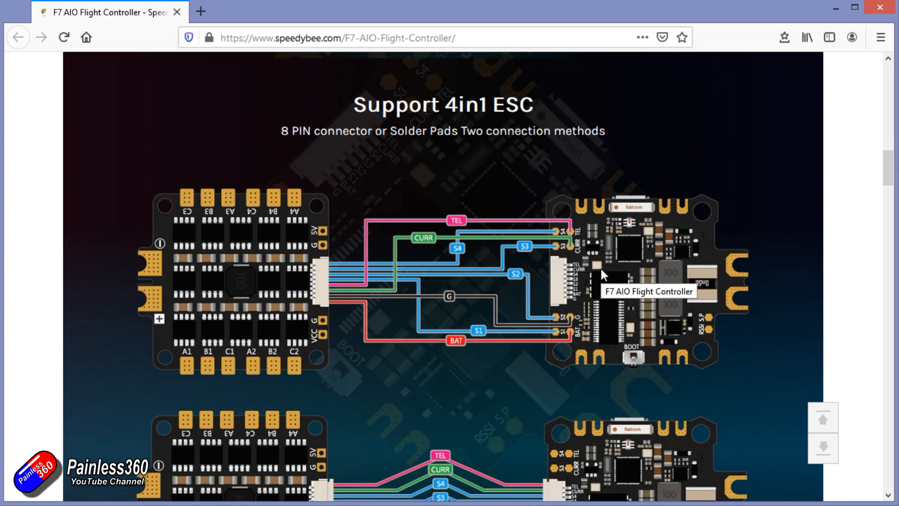
scroll("down", 3)
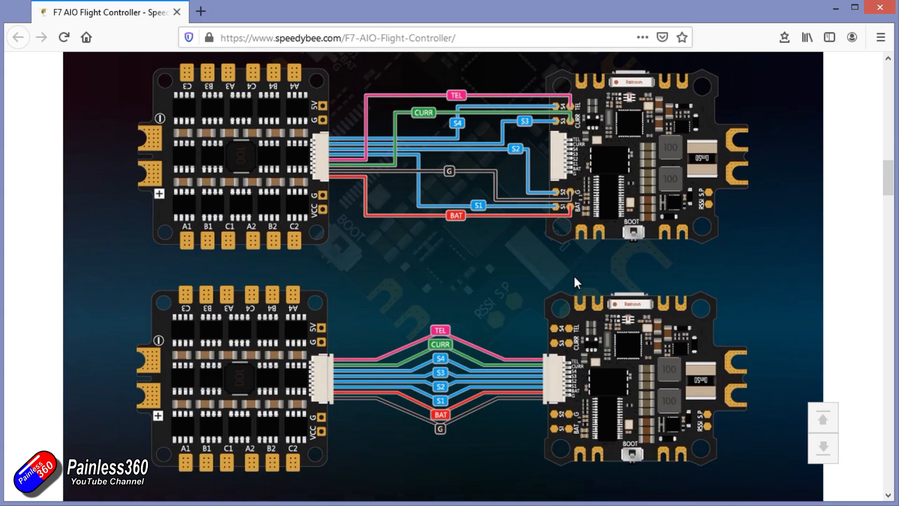
scroll("down", 3)
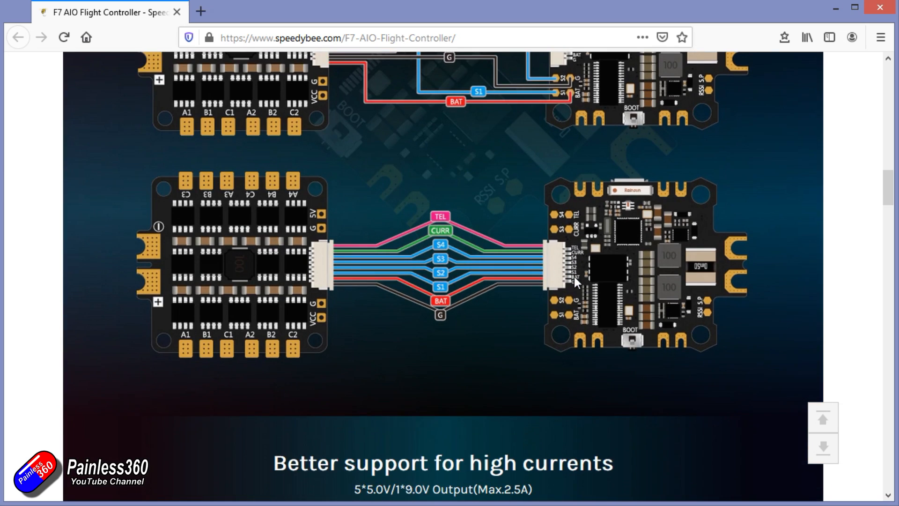
scroll("down", 3)
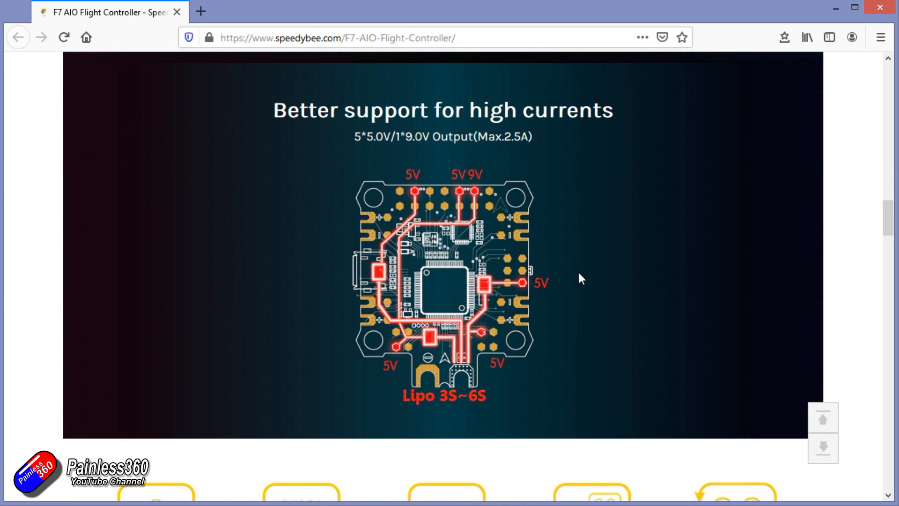
mouse_move(578, 279)
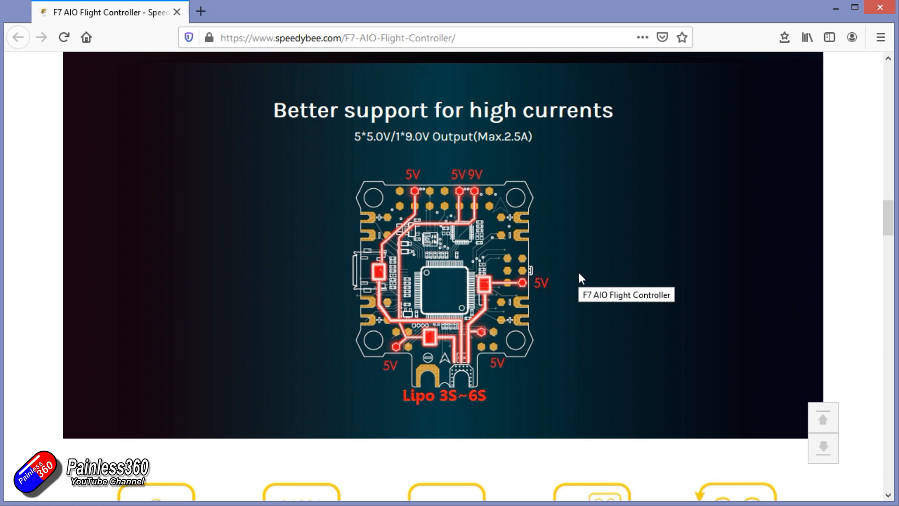
Scroll past the feature icons and BLE module banner down to the Wiring Guide diagram.
scroll("down", 3)
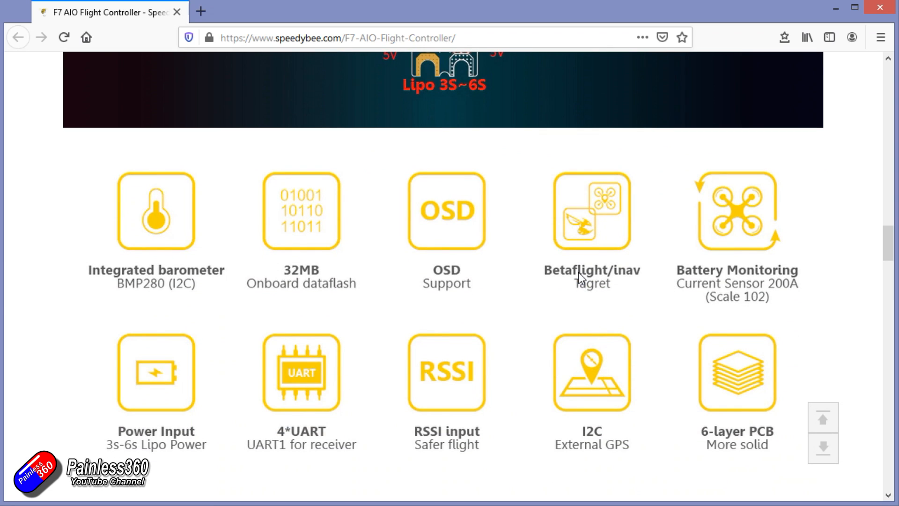
scroll("down", 3)
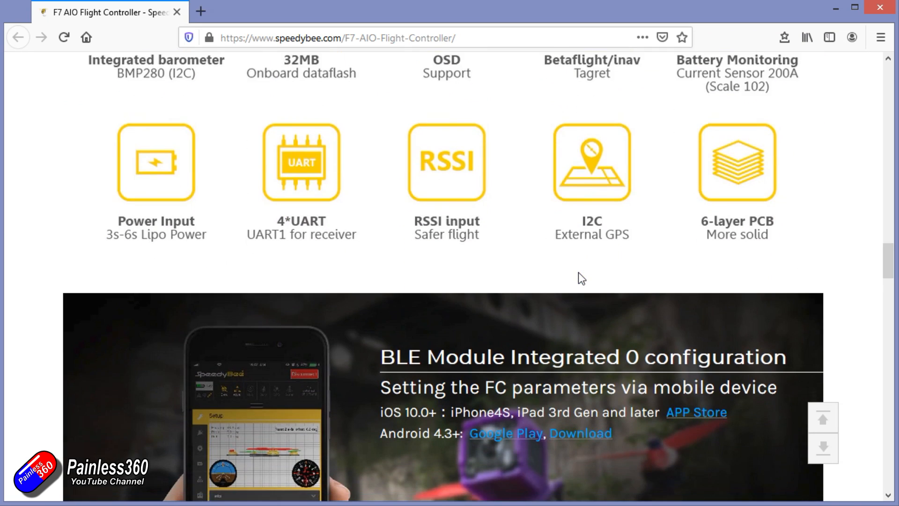
scroll("down", 3)
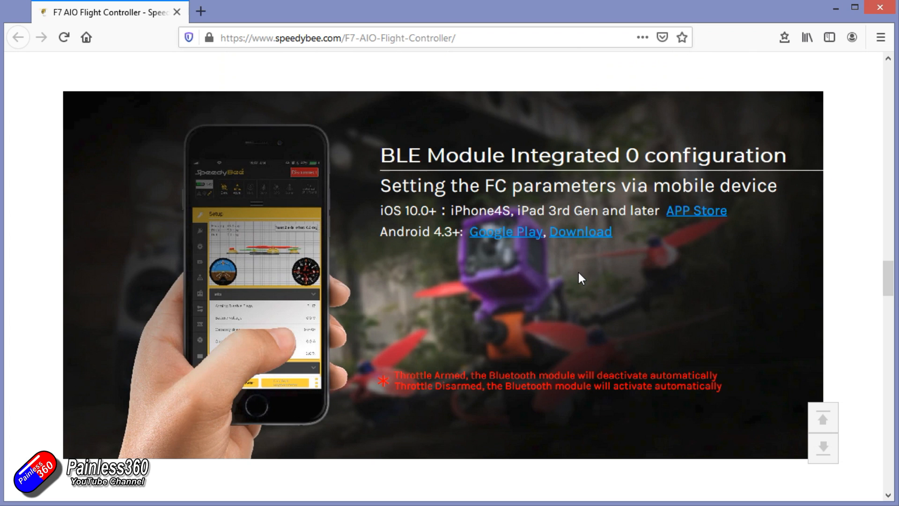
scroll("down", 3)
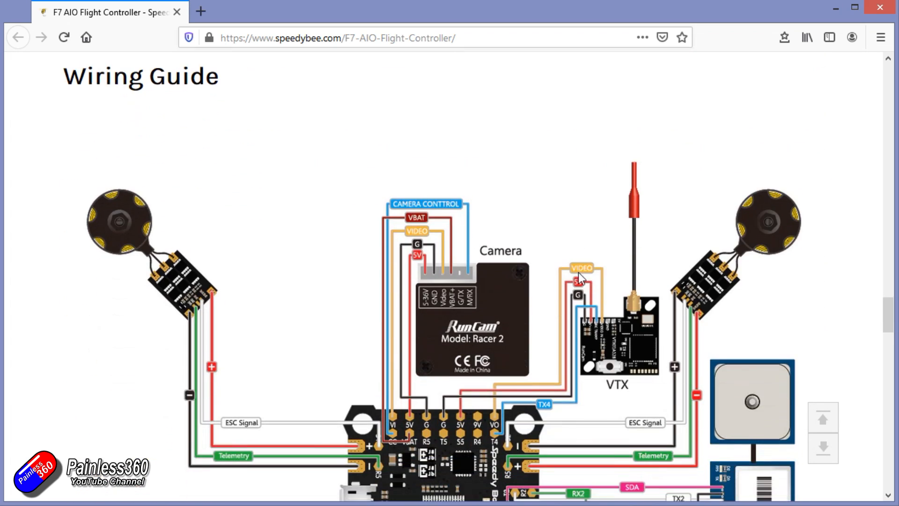
scroll("down", 3)
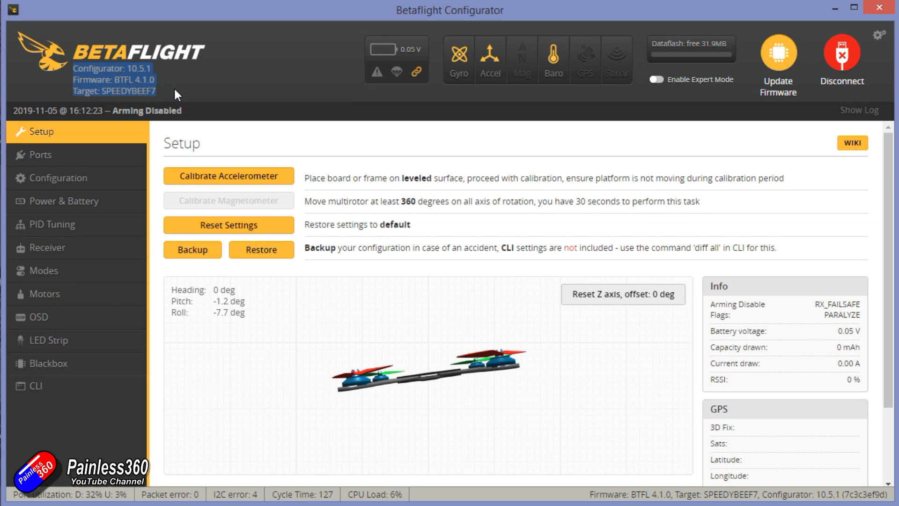
mouse_move(675, 60)
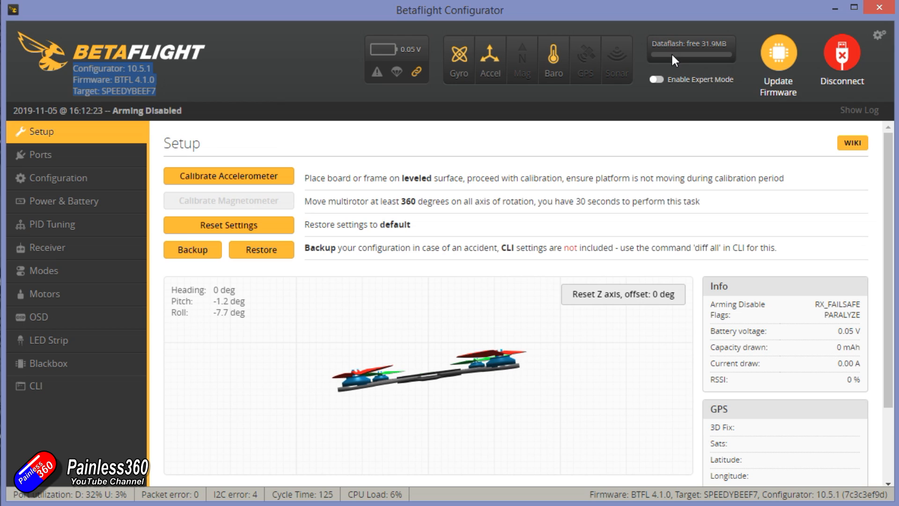
mouse_move(495, 65)
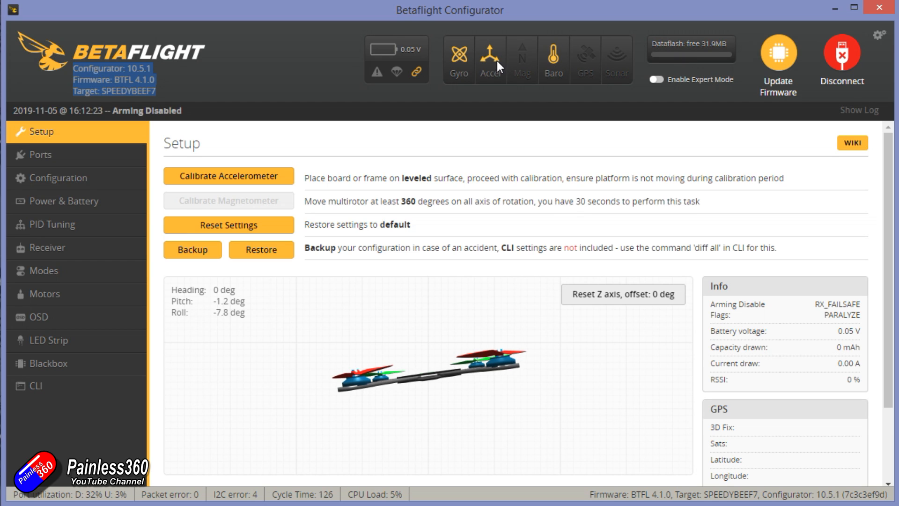
mouse_move(89, 165)
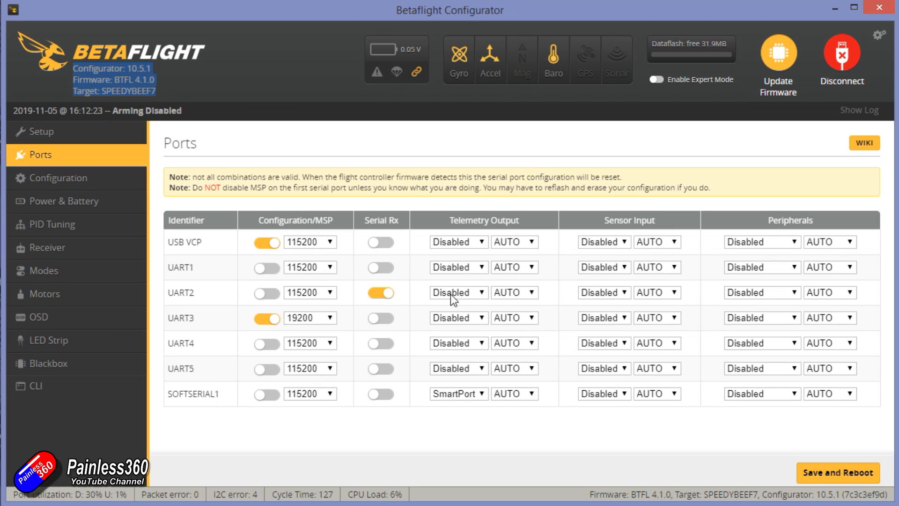
mouse_move(443, 301)
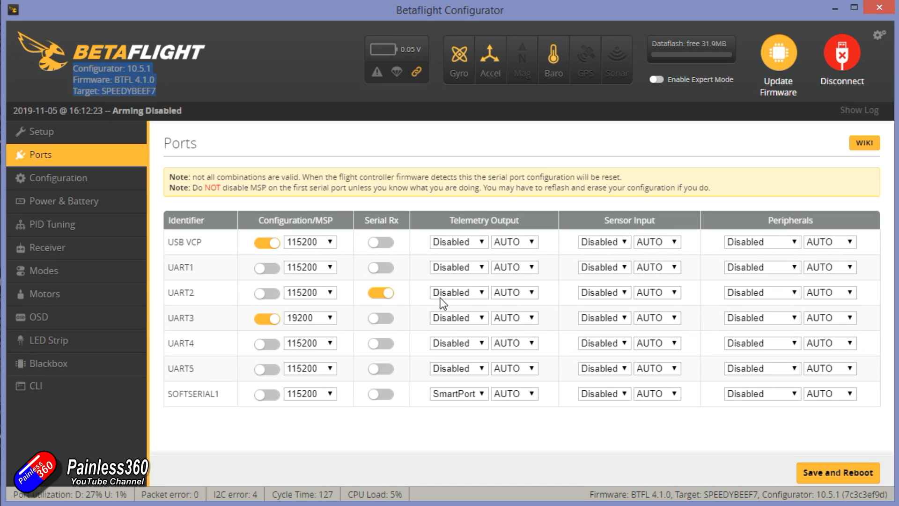
mouse_move(339, 372)
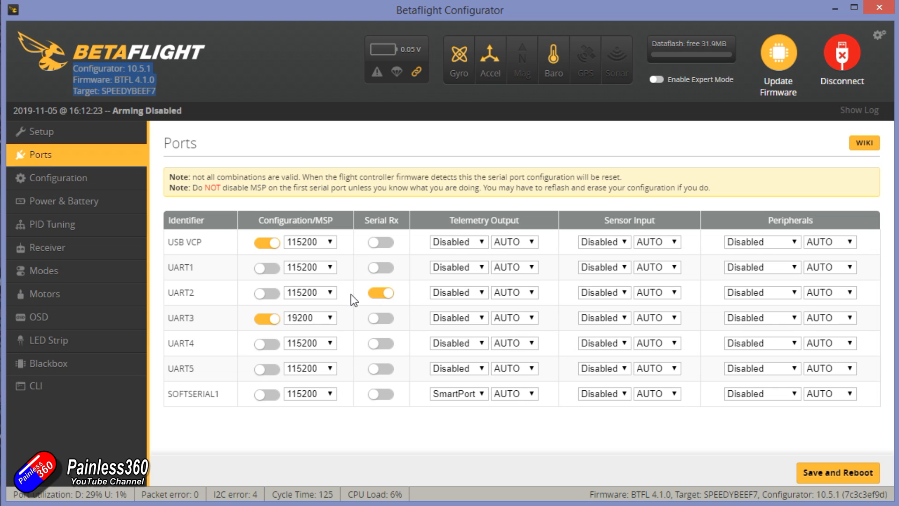
Look through the board's Configuration tab, including the SBUS receiver settings.
left_click(58, 178)
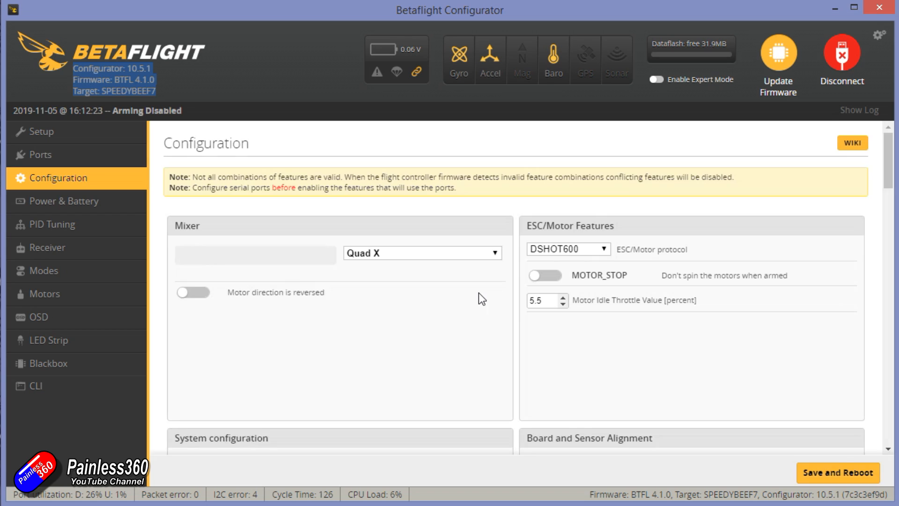
scroll("down", 3)
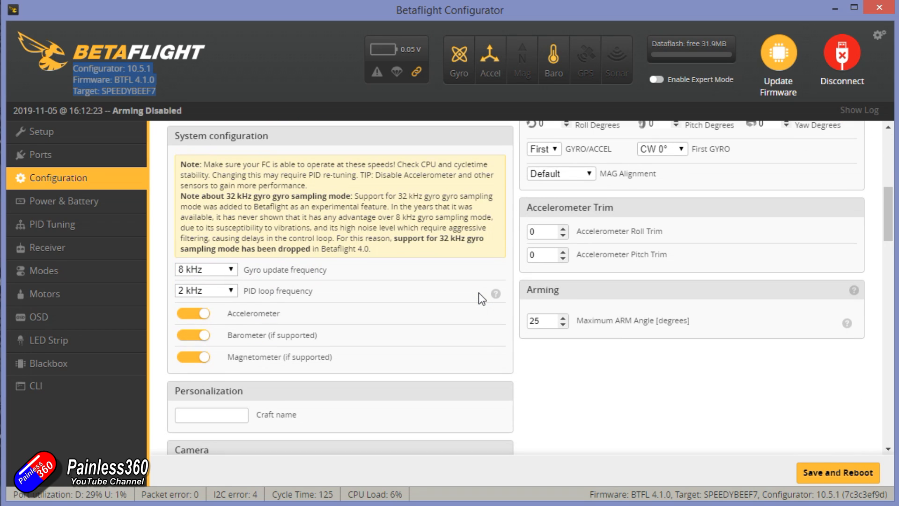
scroll("down", 3)
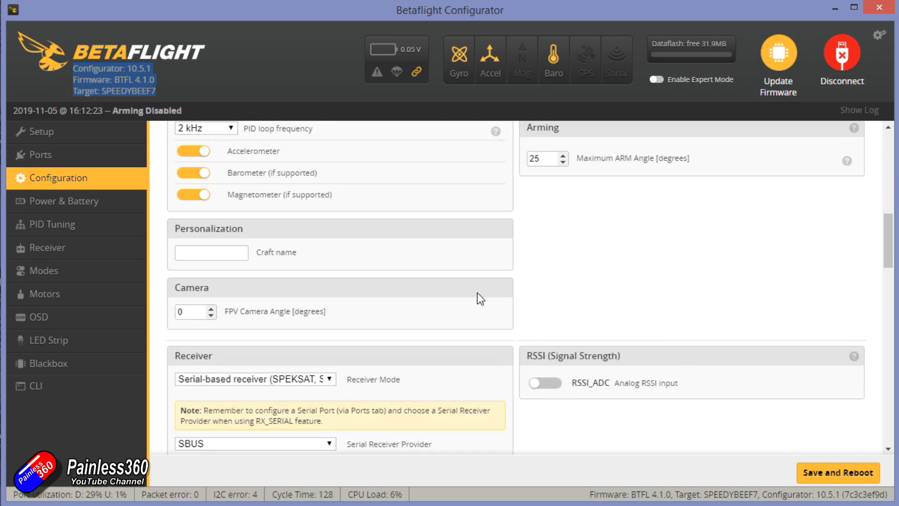
scroll("down", 3)
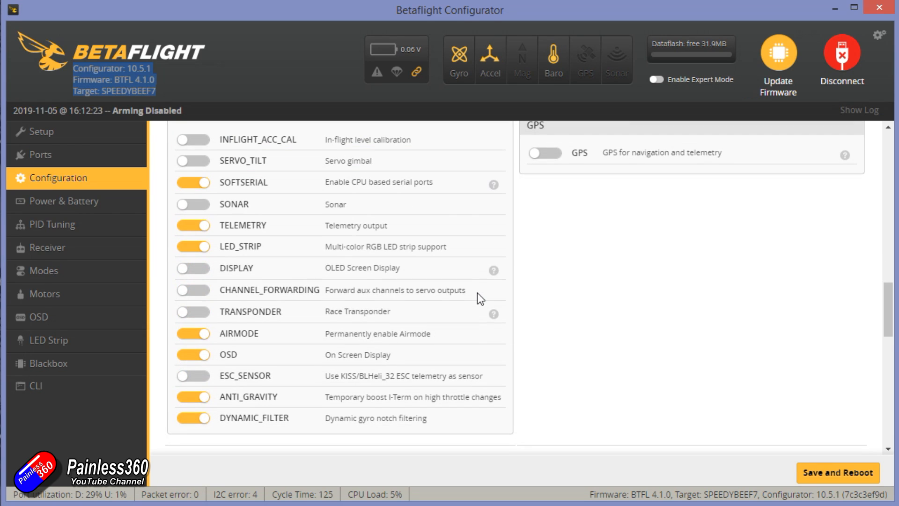
Review the Power & Battery settings, then move on to the OSD settings.
left_click(64, 201)
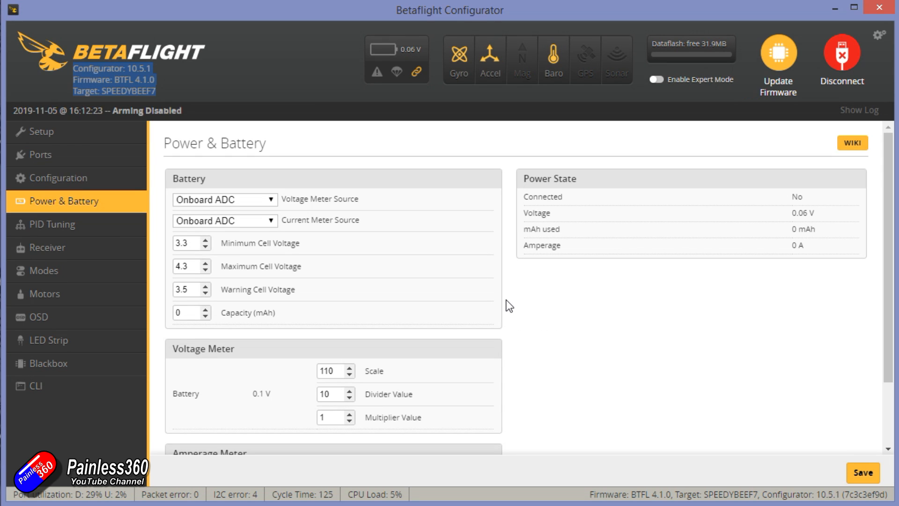
scroll("down", 3)
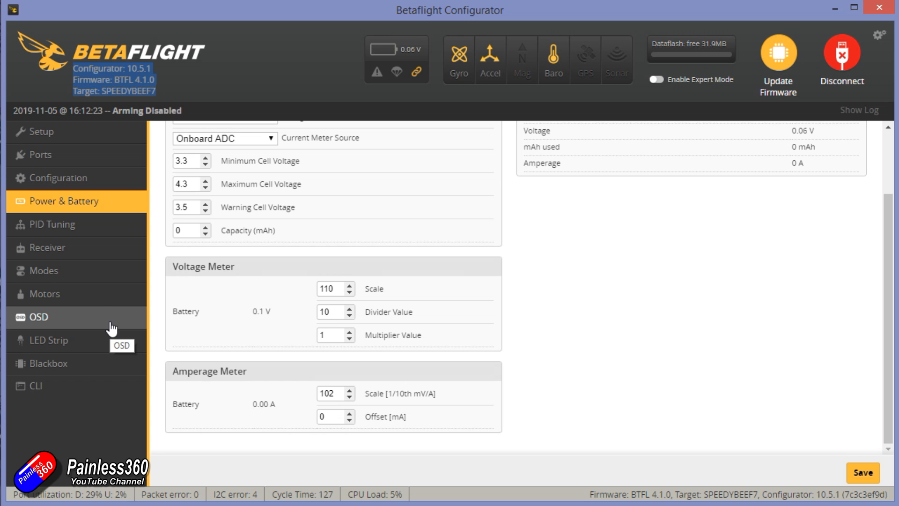
left_click(40, 131)
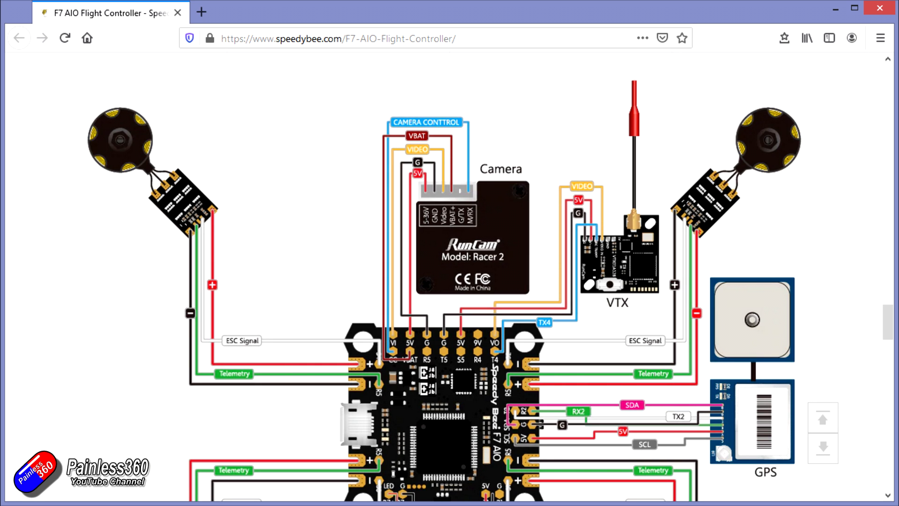
Scroll further down the SpeedyBee product page below the wiring diagram.
scroll("down", 3)
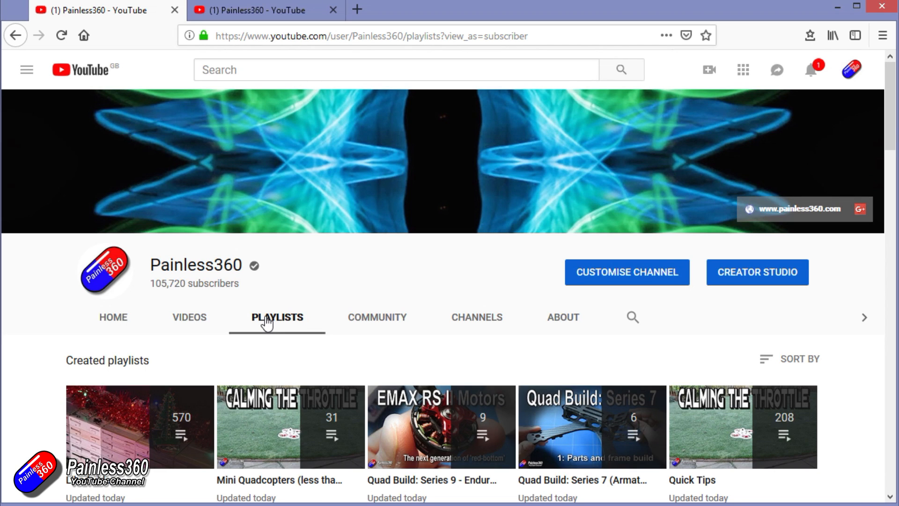
scroll("down", 3)
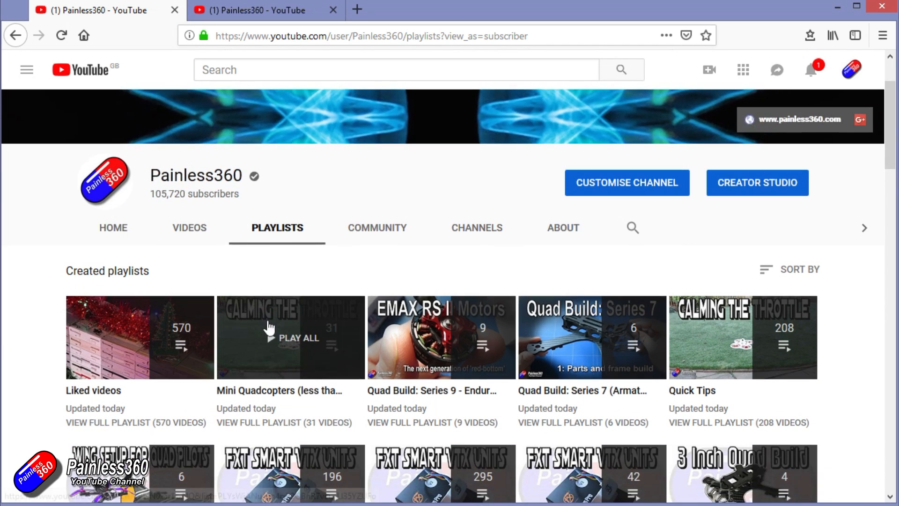
scroll("down", 3)
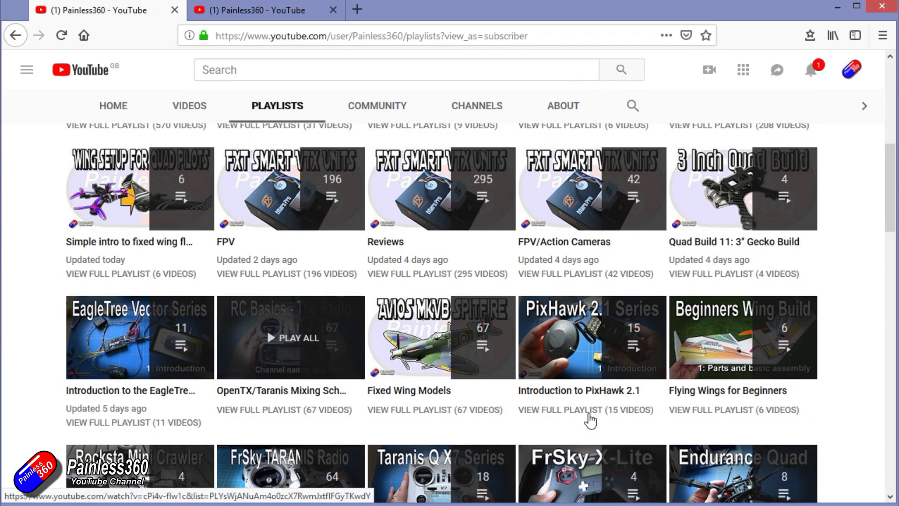
mouse_move(541, 402)
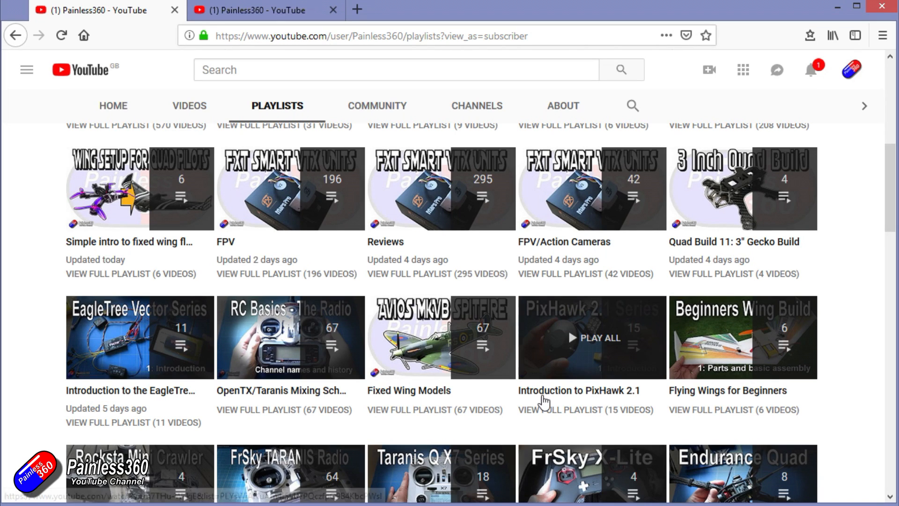
mouse_move(544, 398)
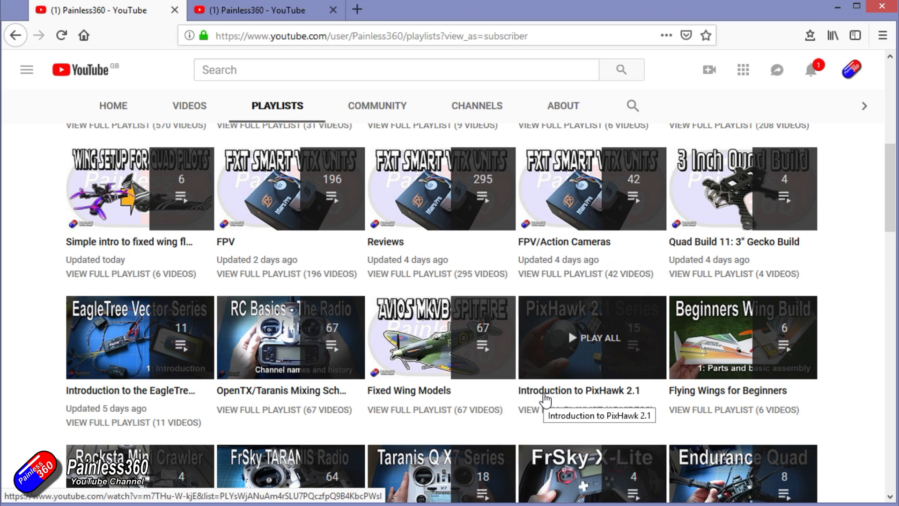
mouse_move(757, 399)
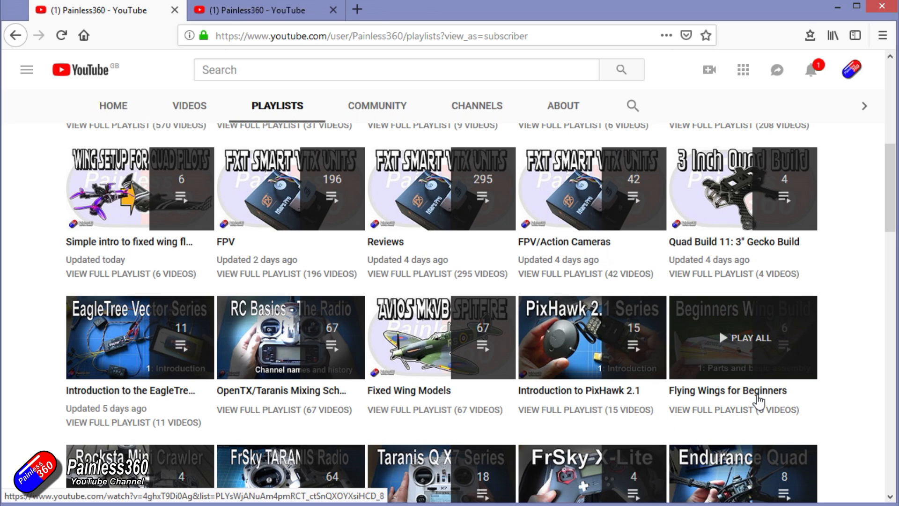
mouse_move(757, 398)
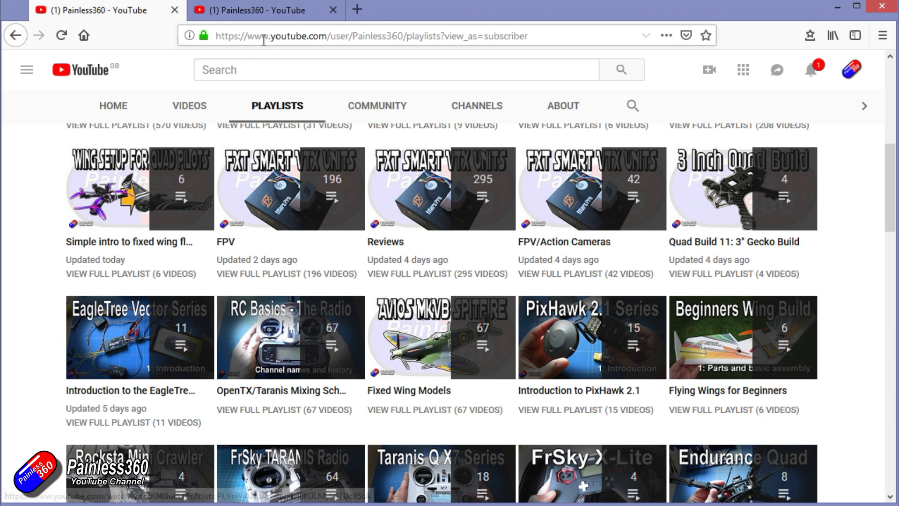
Type the YouTube search 'inav painless360'.
type("inav painless360")
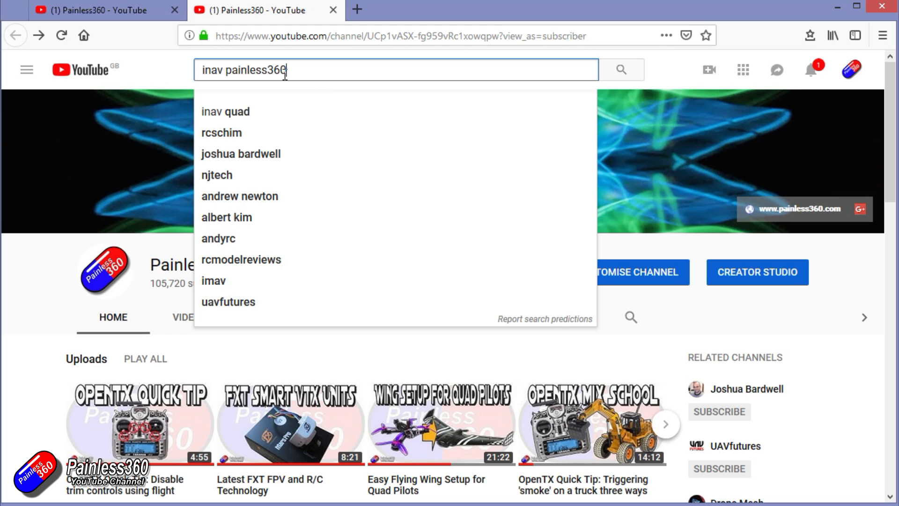
mouse_move(293, 71)
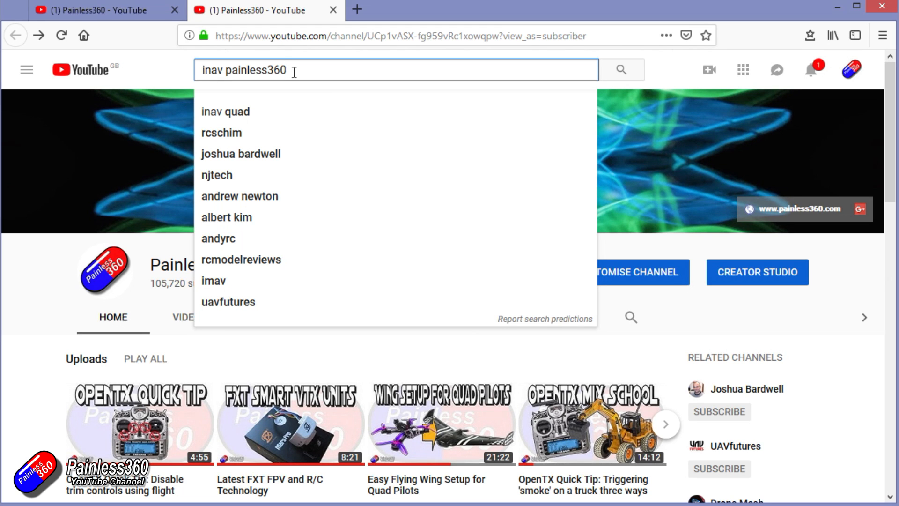
mouse_move(365, 91)
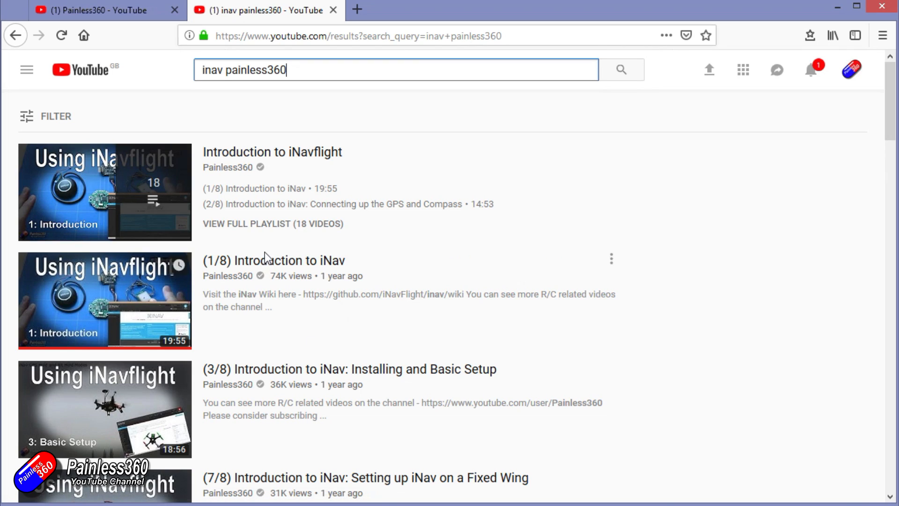
mouse_move(717, 280)
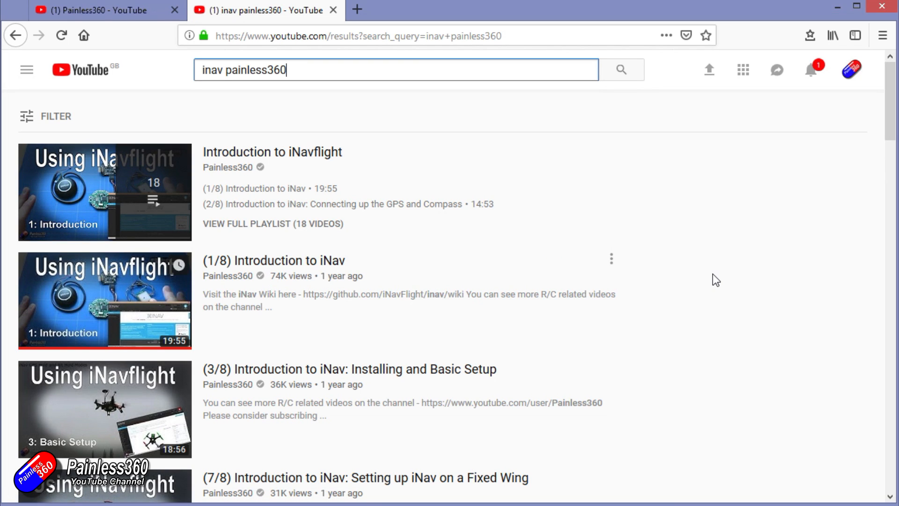